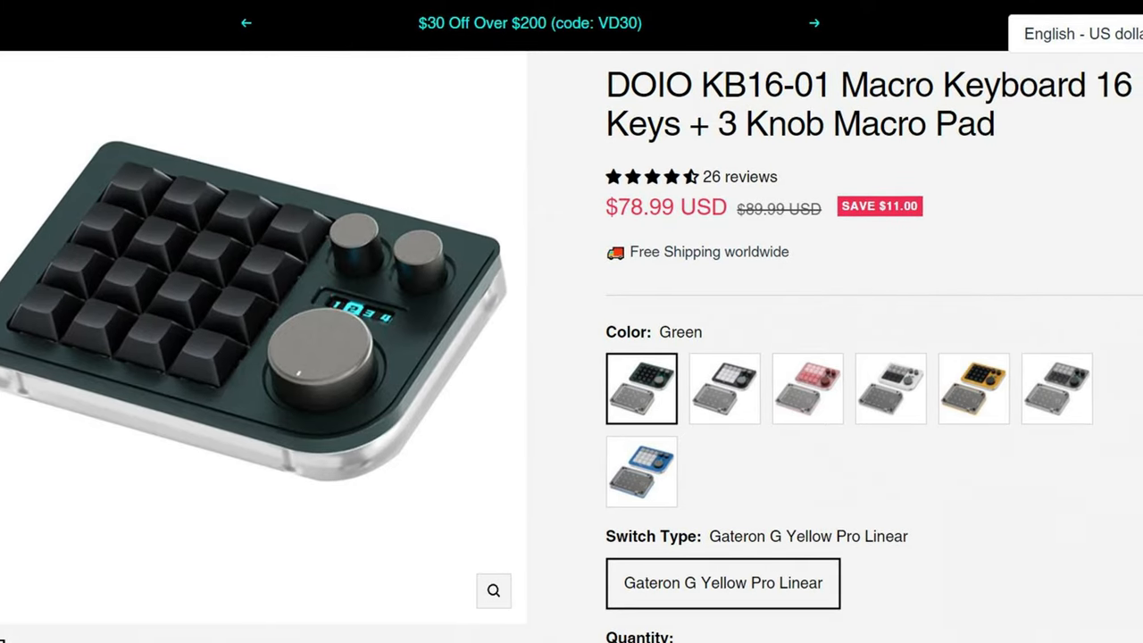
Scroll the Whatgeek KB16-01 page down to its Description about VIA programmable support.
click(722, 388)
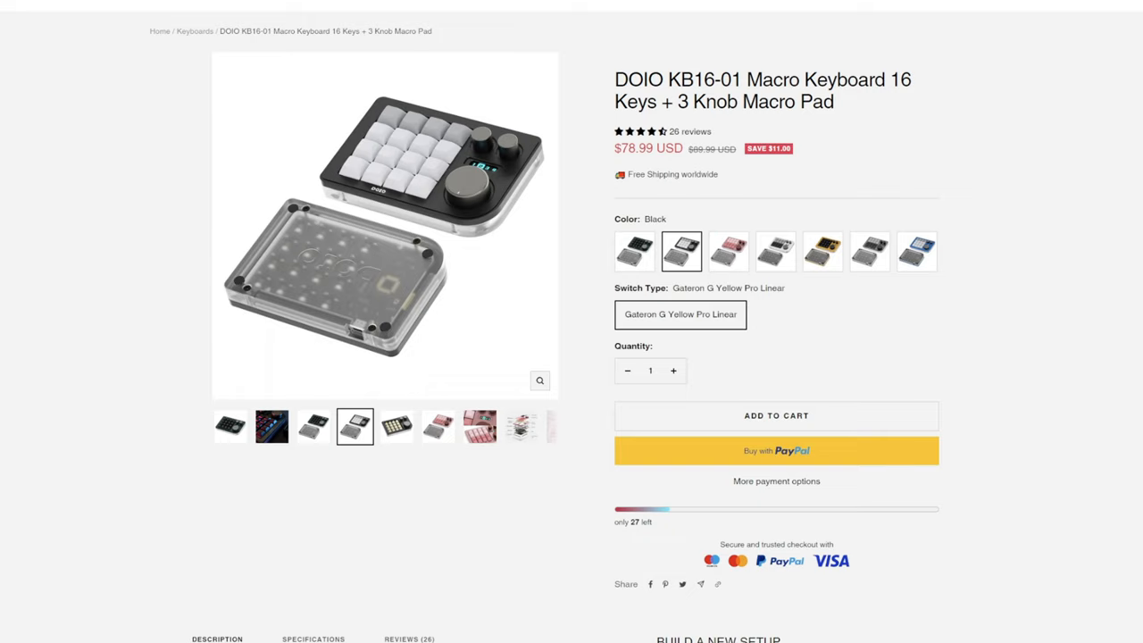
scroll(down, 3)
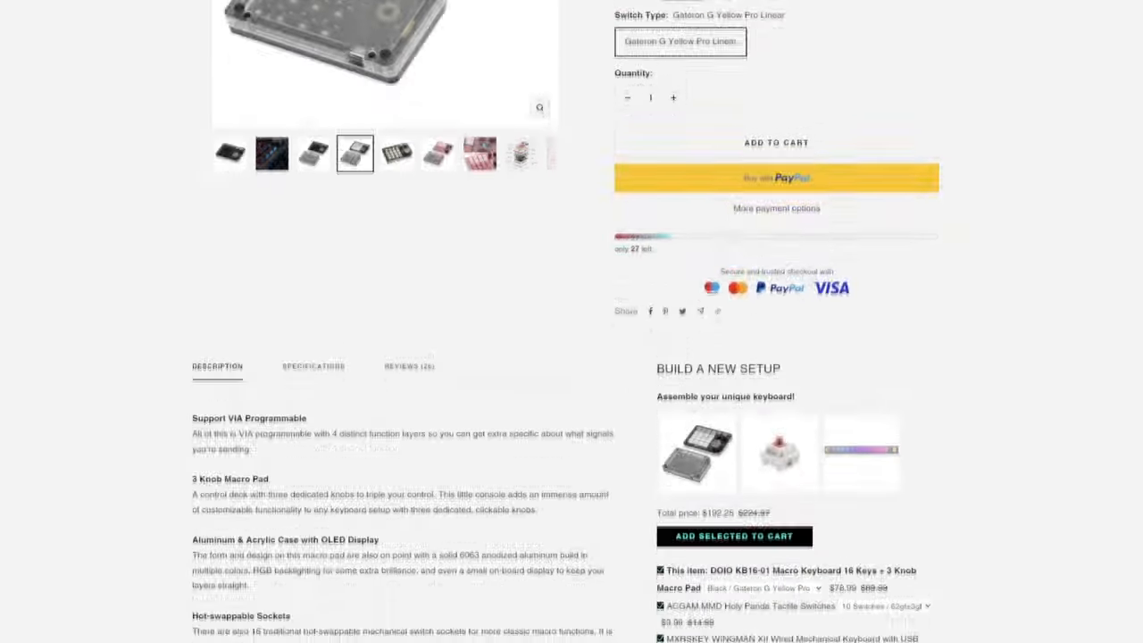
scroll(down, 3)
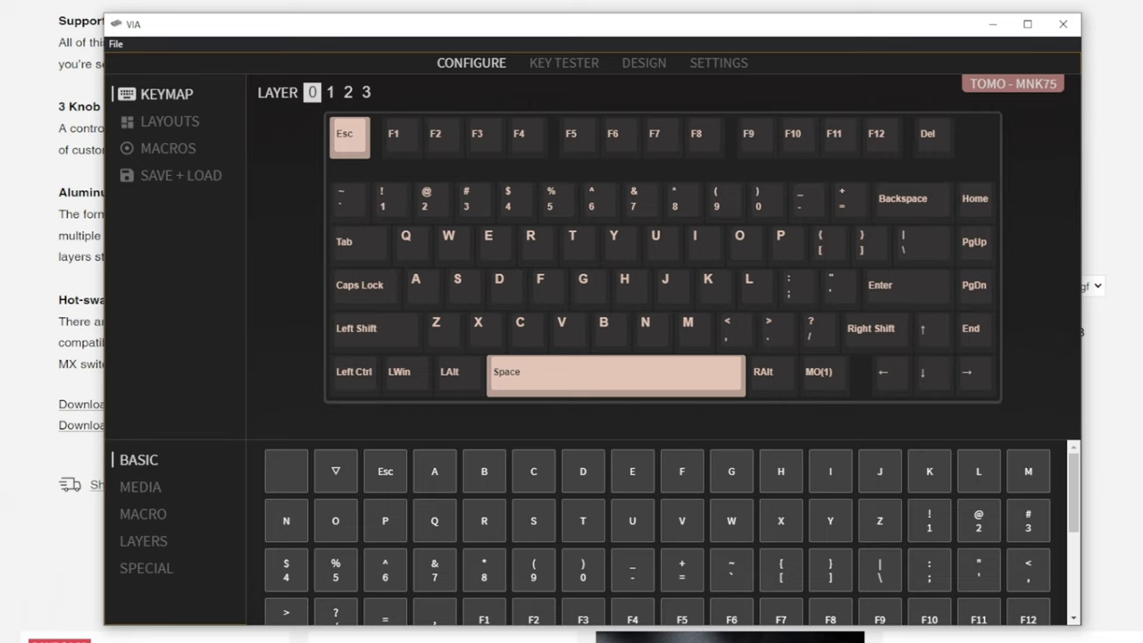
mouse_move(1039, 109)
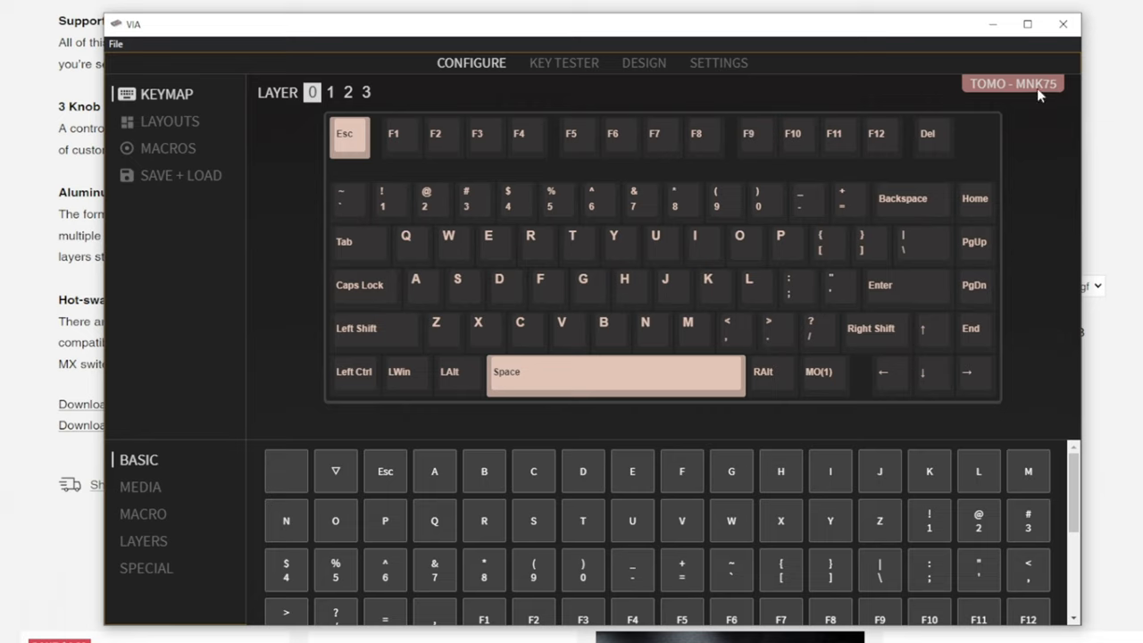
mouse_move(1002, 106)
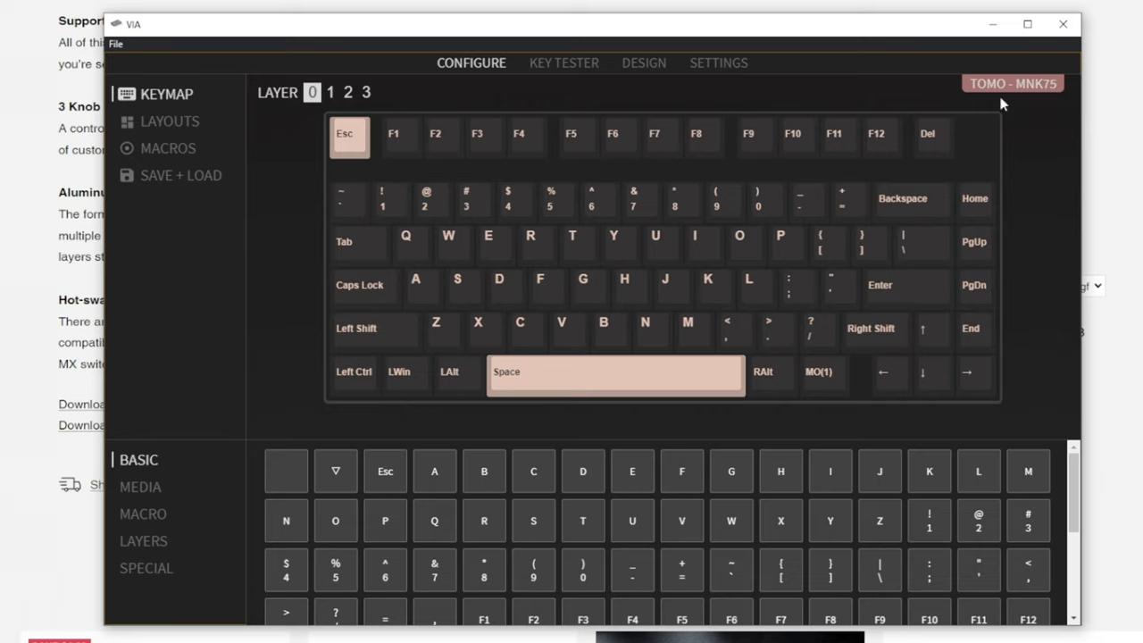
mouse_move(804, 100)
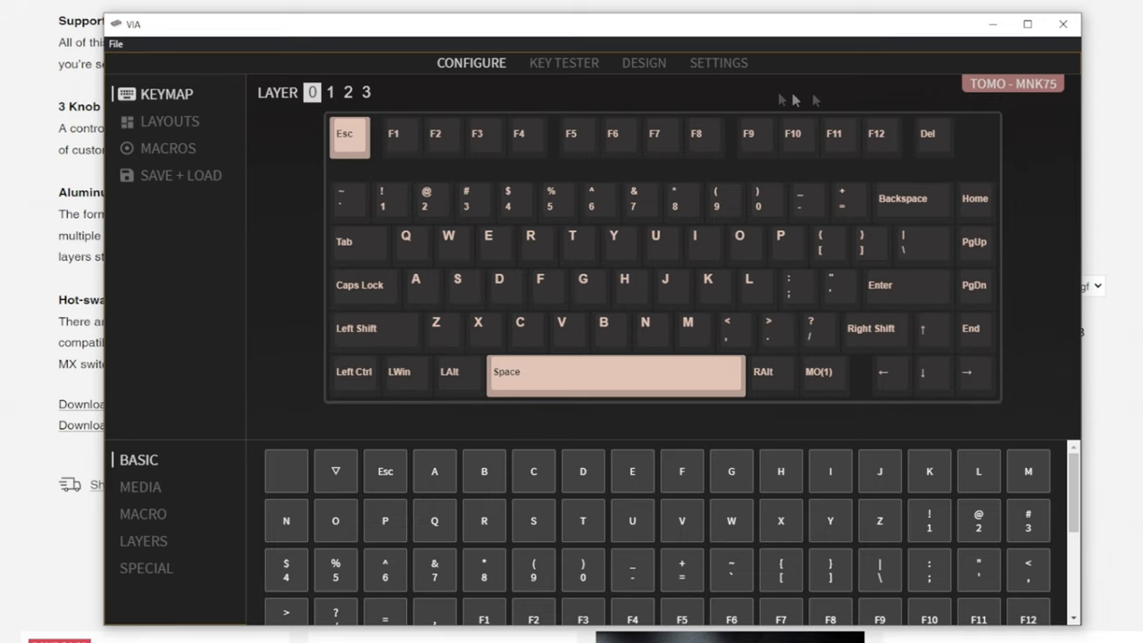
Load 'kb16-01 VIA Import Profile.json' from the DESIGN tab as a draft DOIO definition.
click(643, 62)
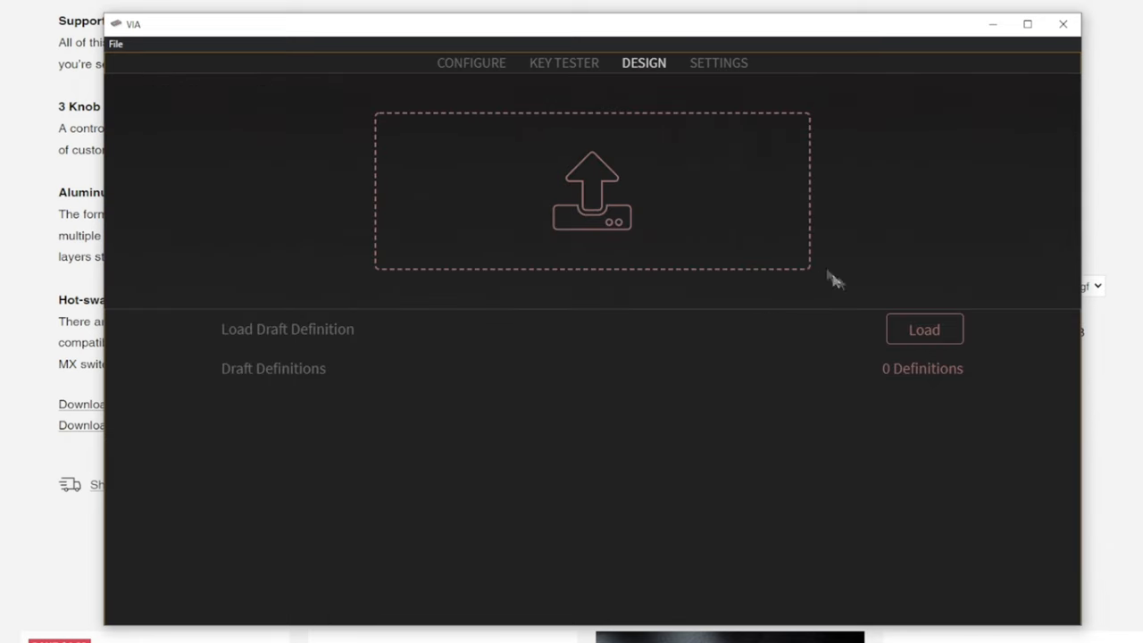
click(926, 328)
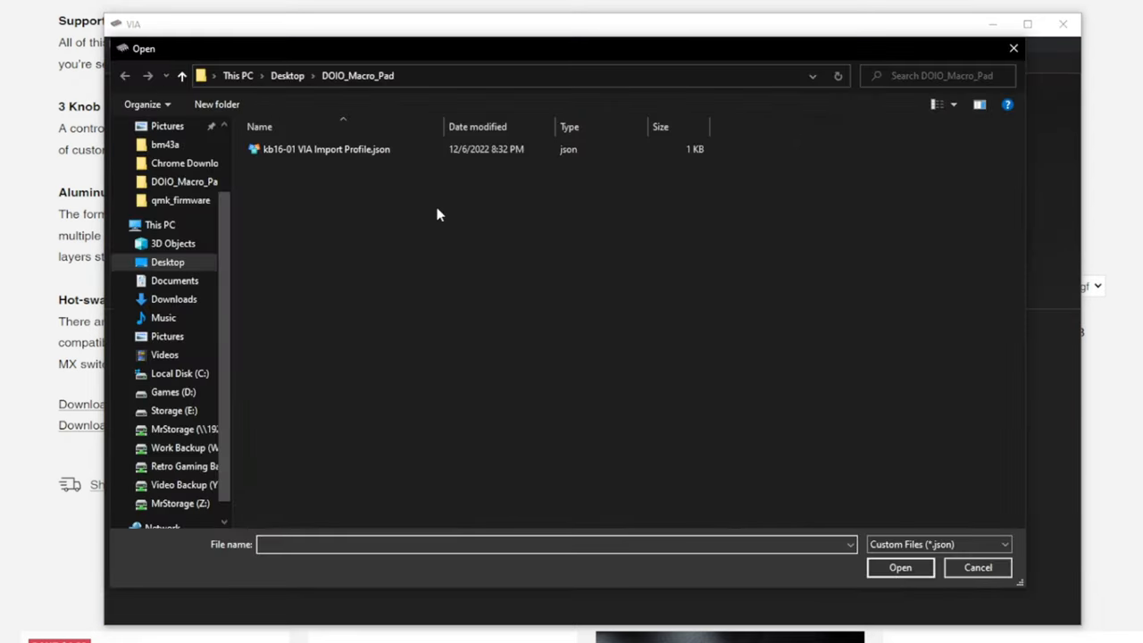
mouse_move(330, 153)
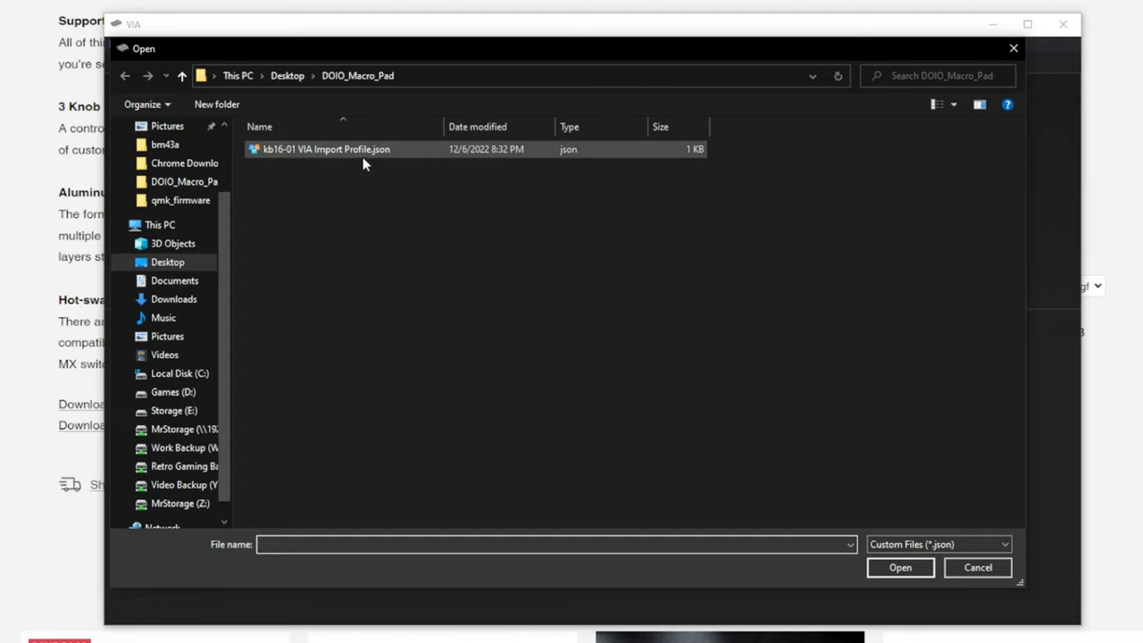
click(977, 568)
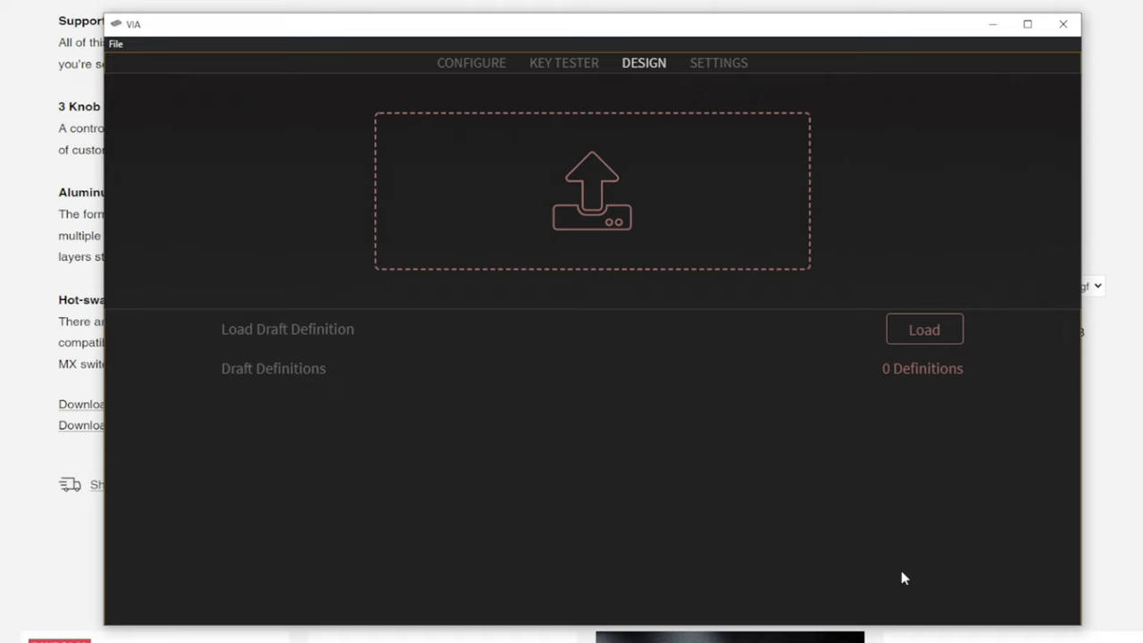
click(924, 329)
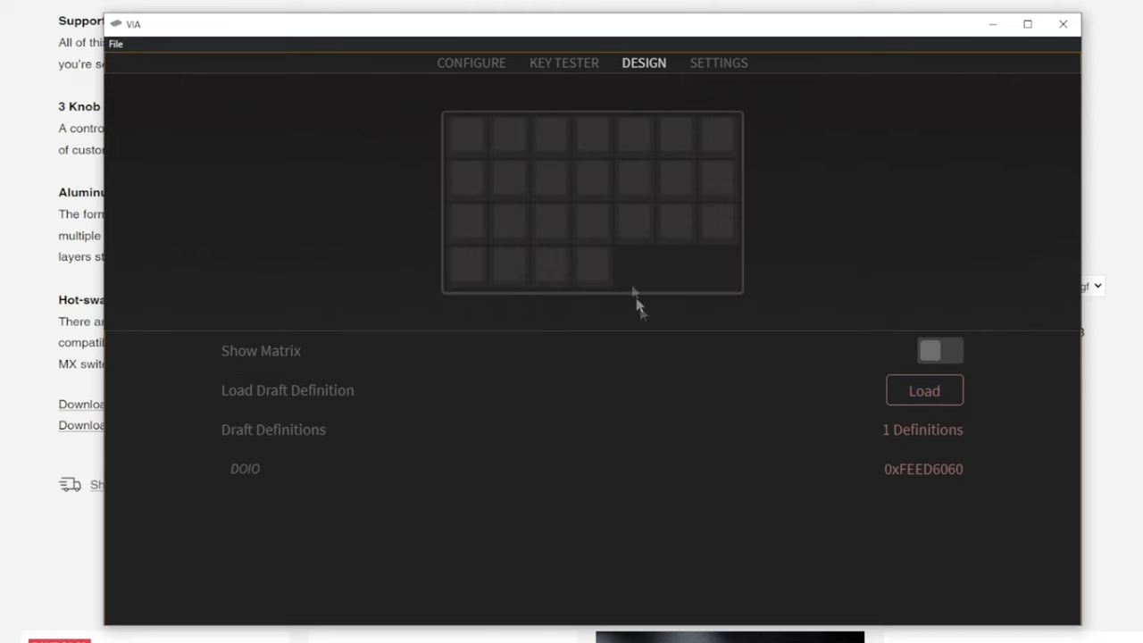
mouse_move(479, 75)
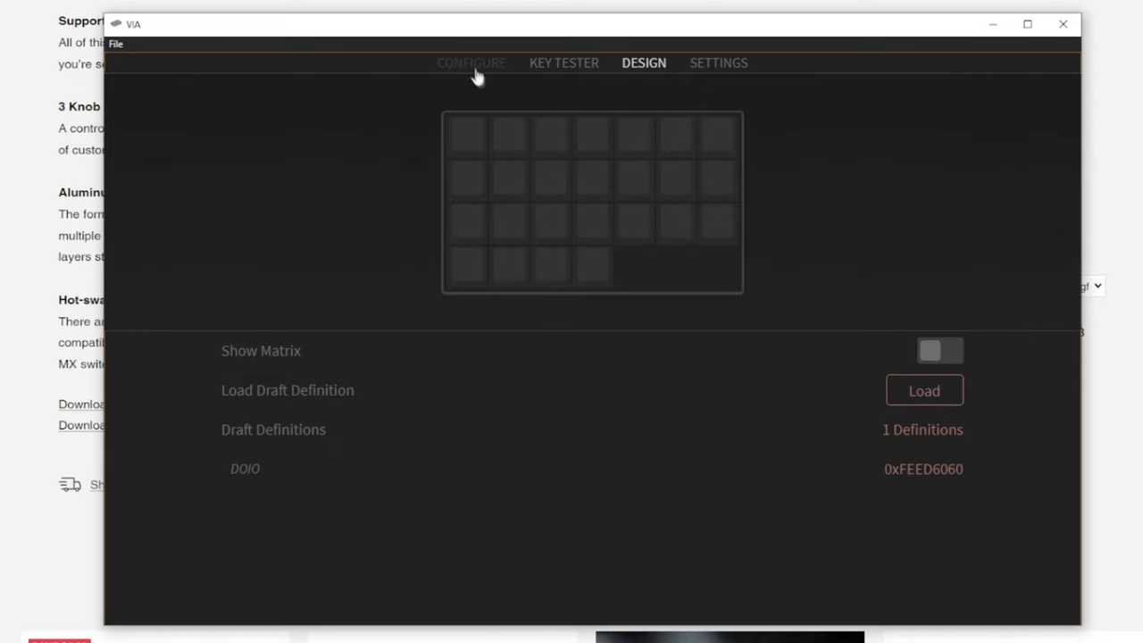
Switch CONFIGURE from the MNK75 keyboard to the DOIO macro pad's layer 0 keymap.
click(471, 64)
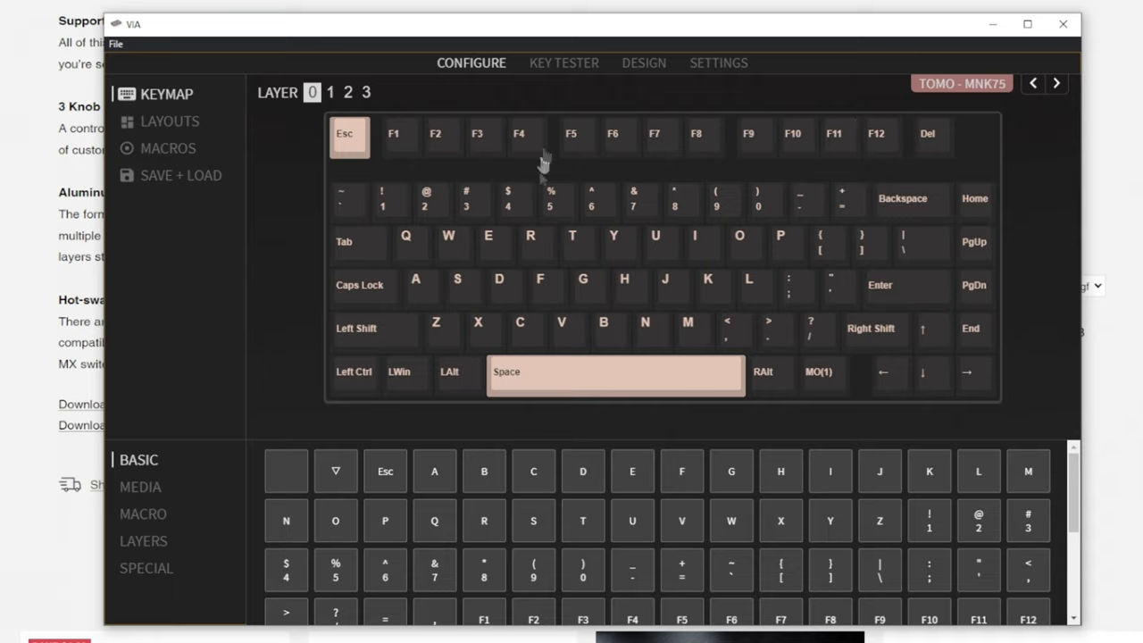
mouse_move(843, 103)
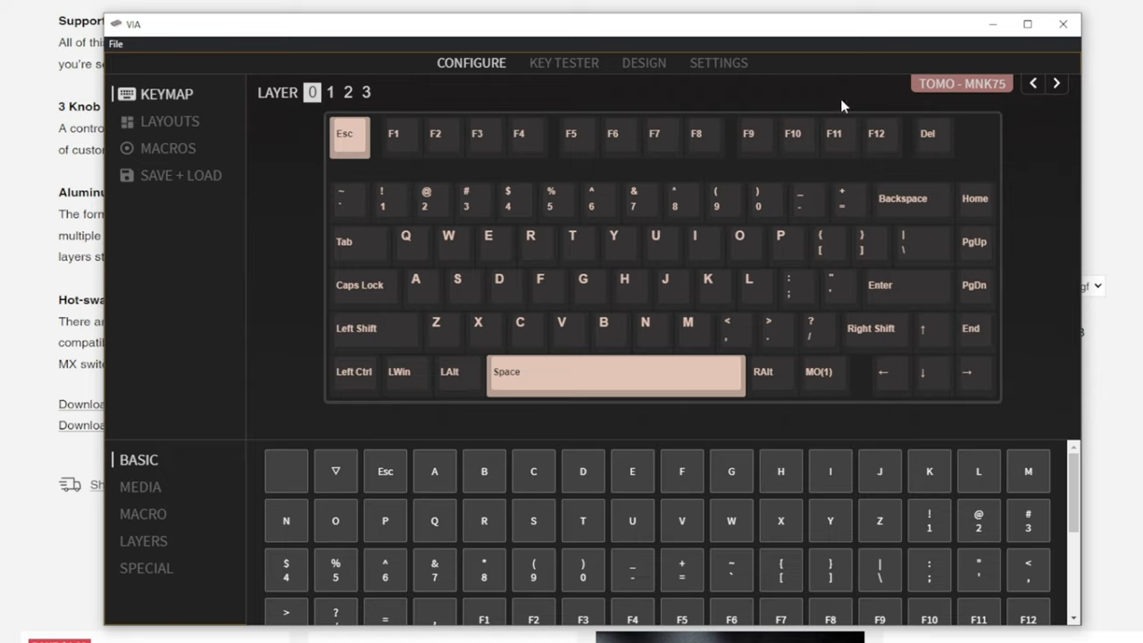
mouse_move(1056, 109)
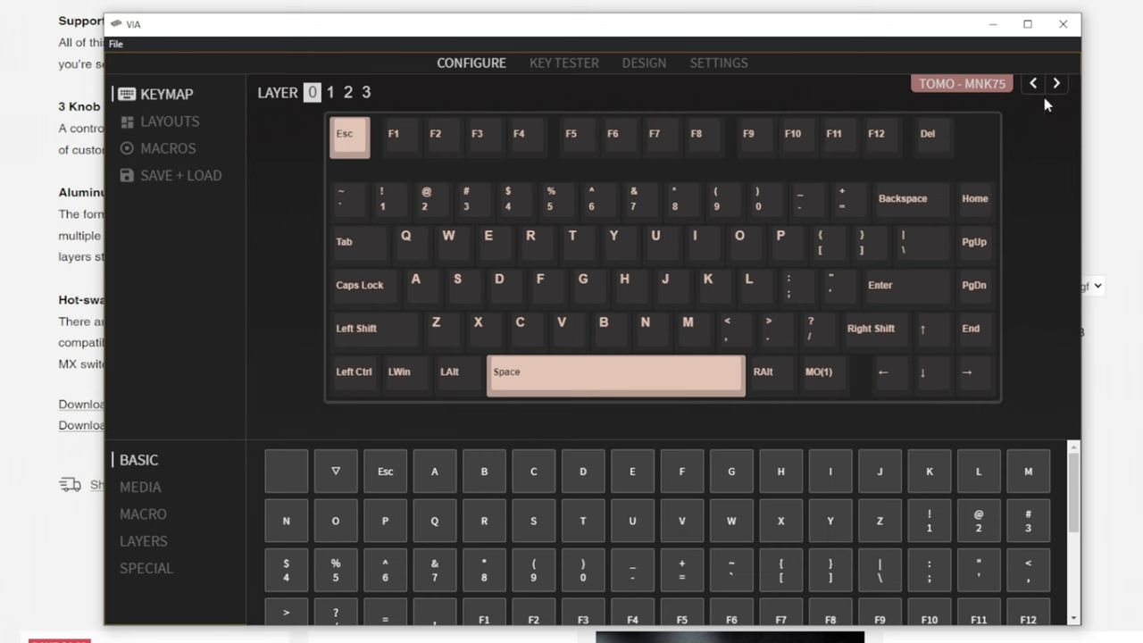
click(1054, 86)
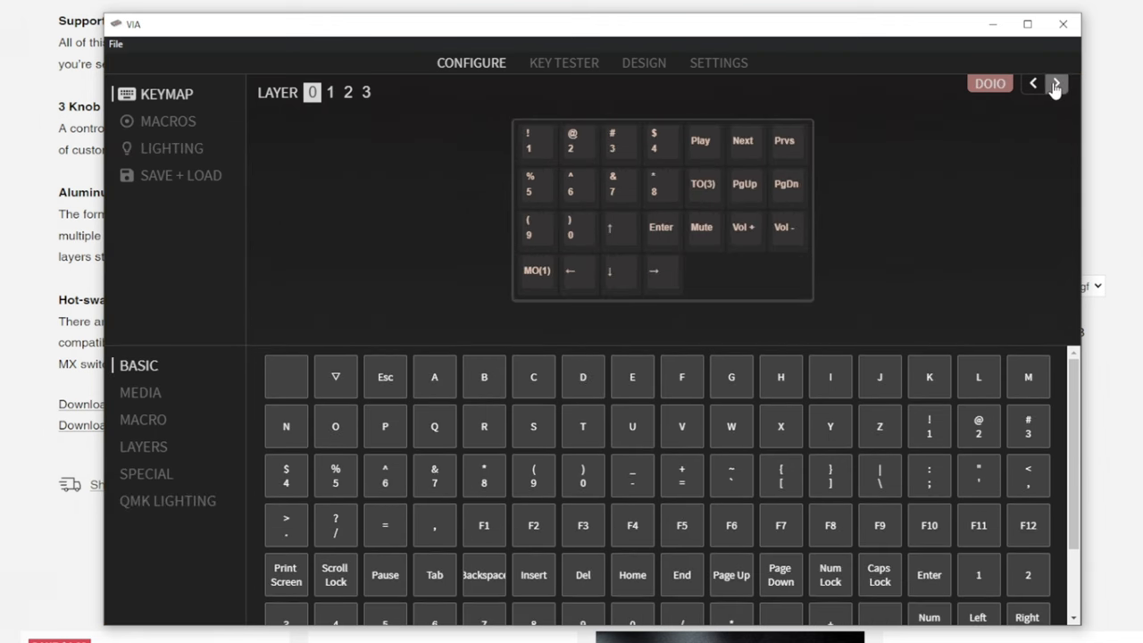
mouse_move(940, 247)
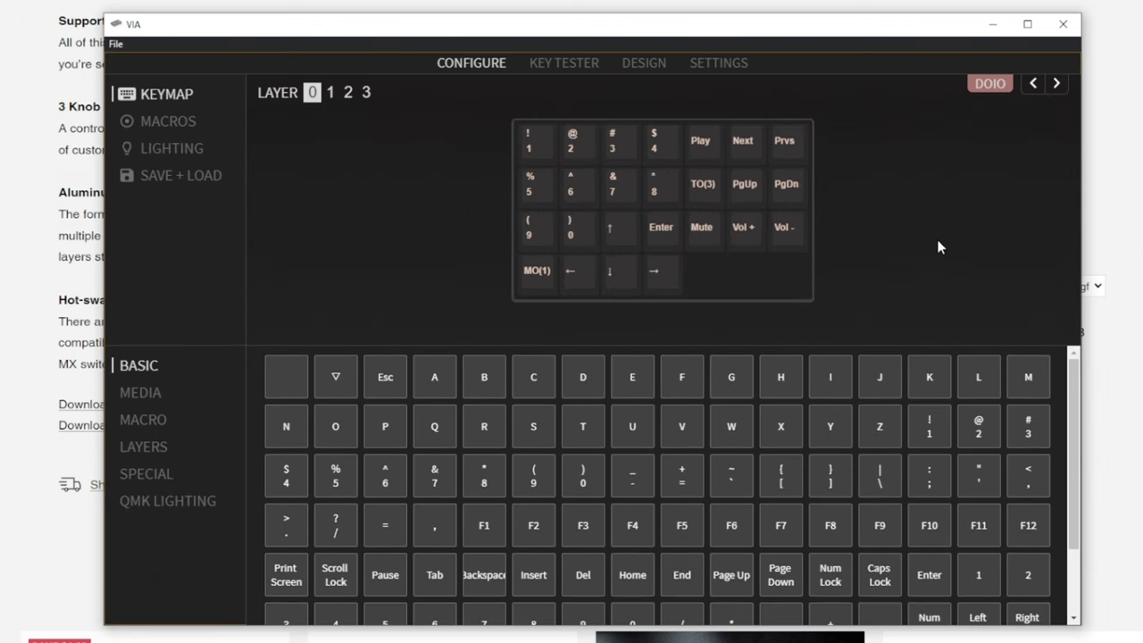
mouse_move(915, 229)
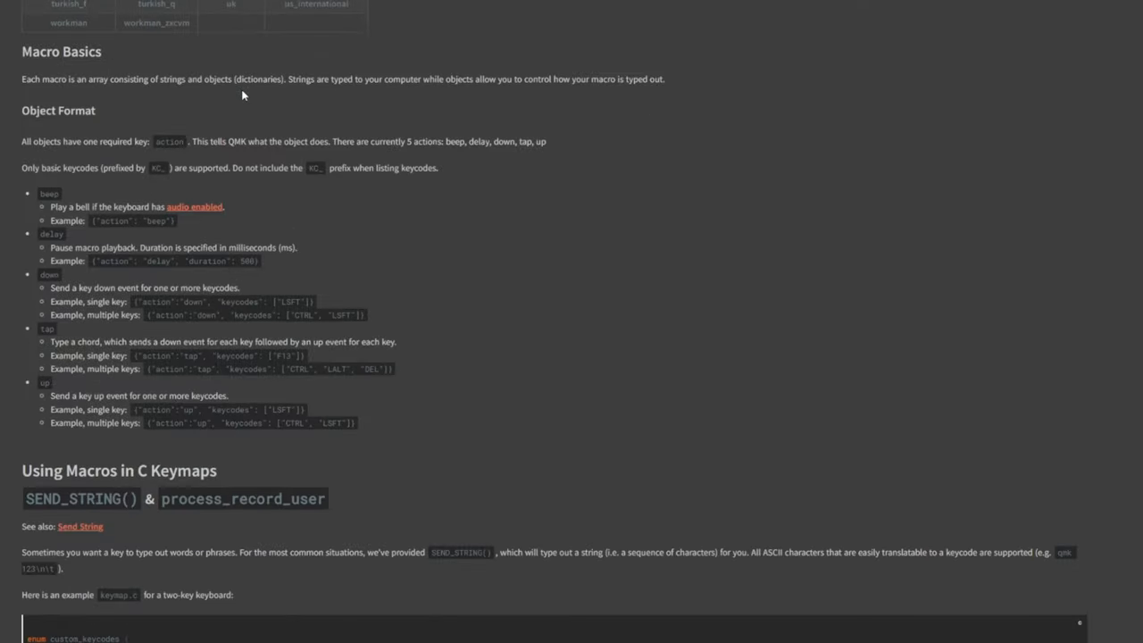
Scroll the QMK macro docs to the Macro Basics and Object Format sections.
scroll(down, 3)
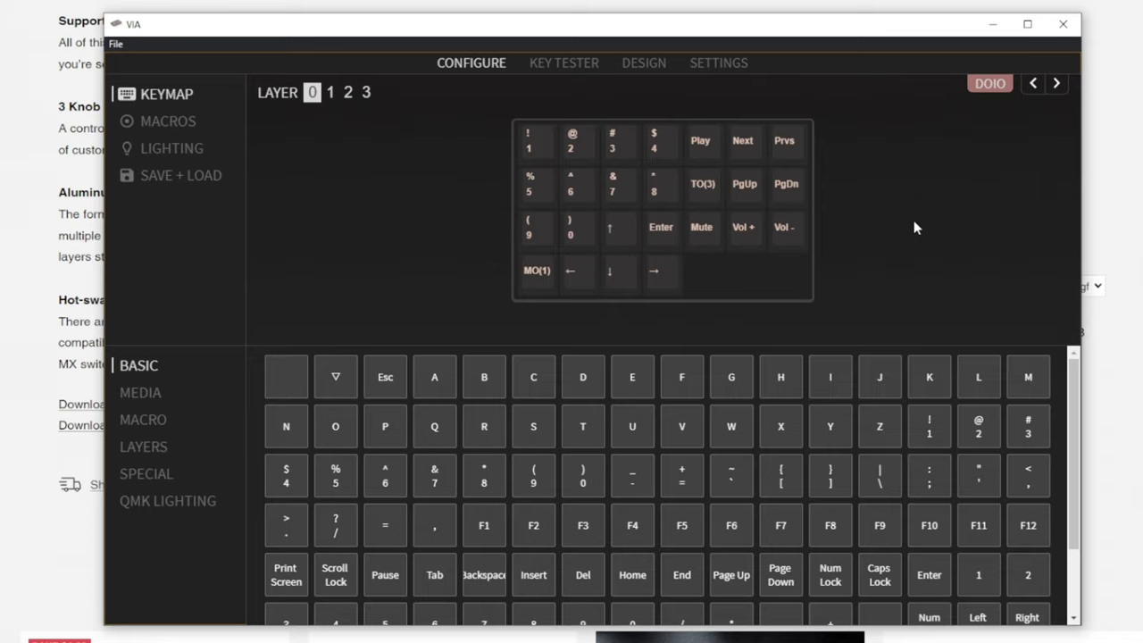
mouse_move(863, 189)
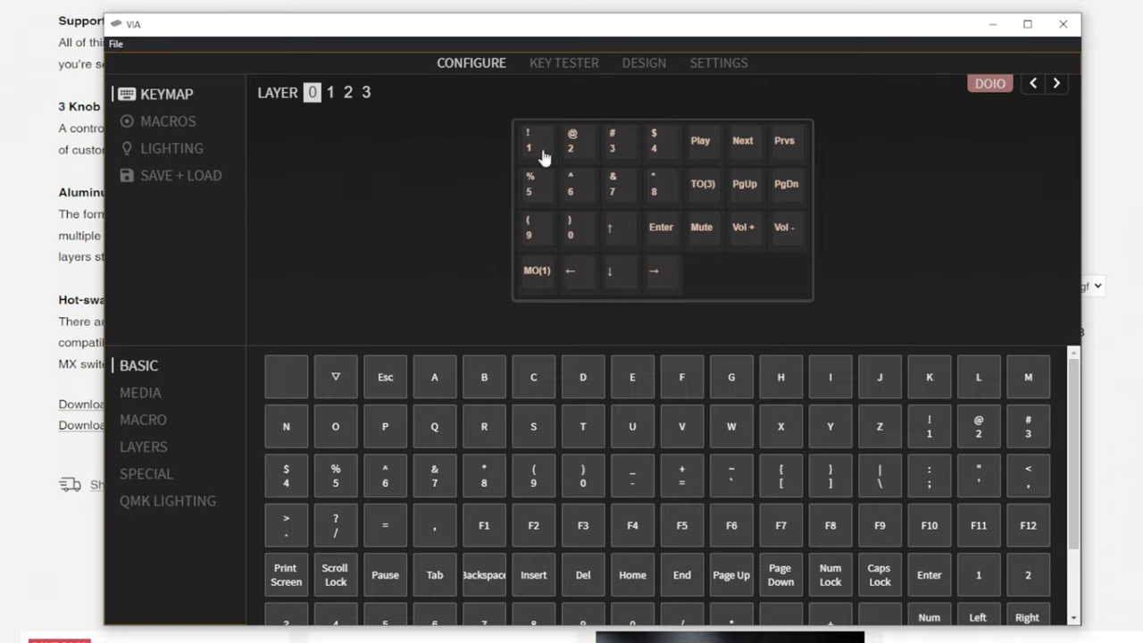
click(536, 141)
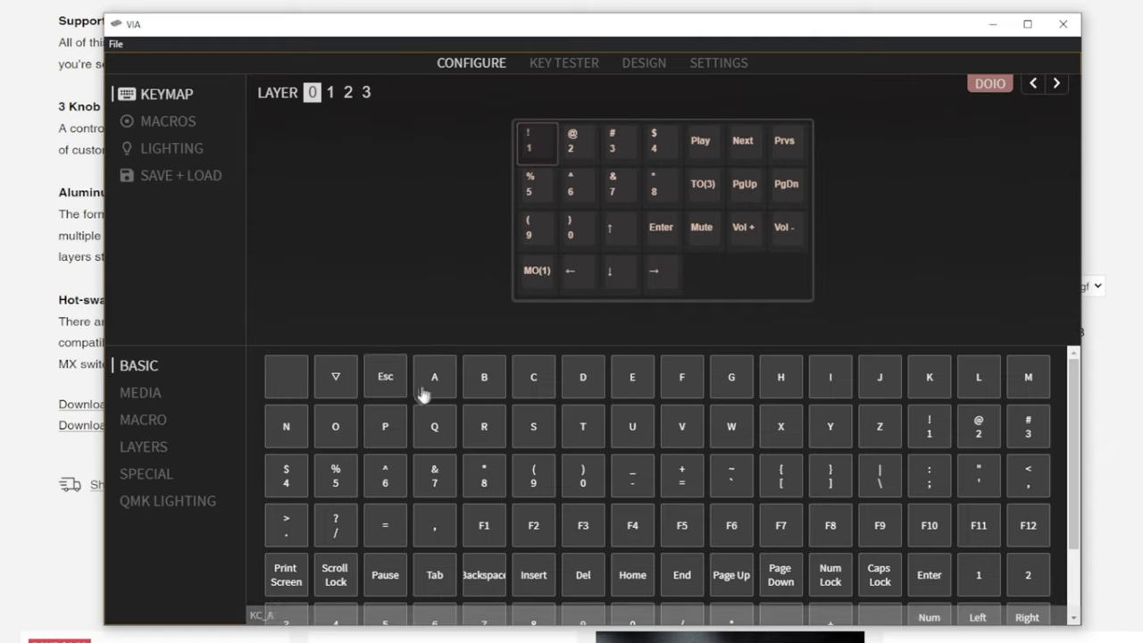
click(434, 375)
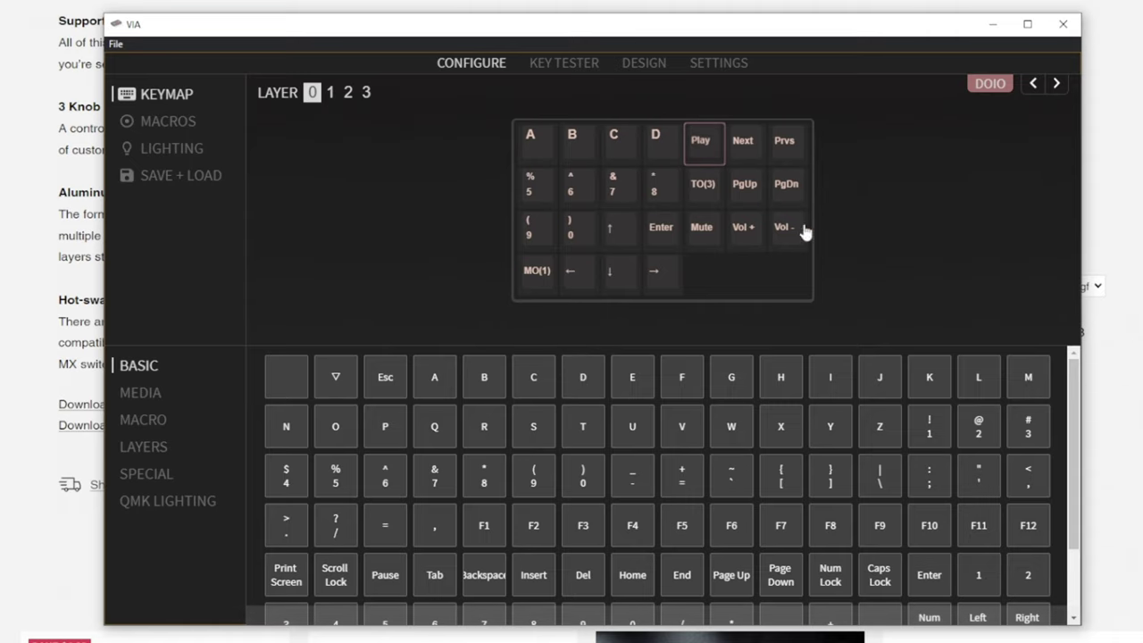
mouse_move(753, 228)
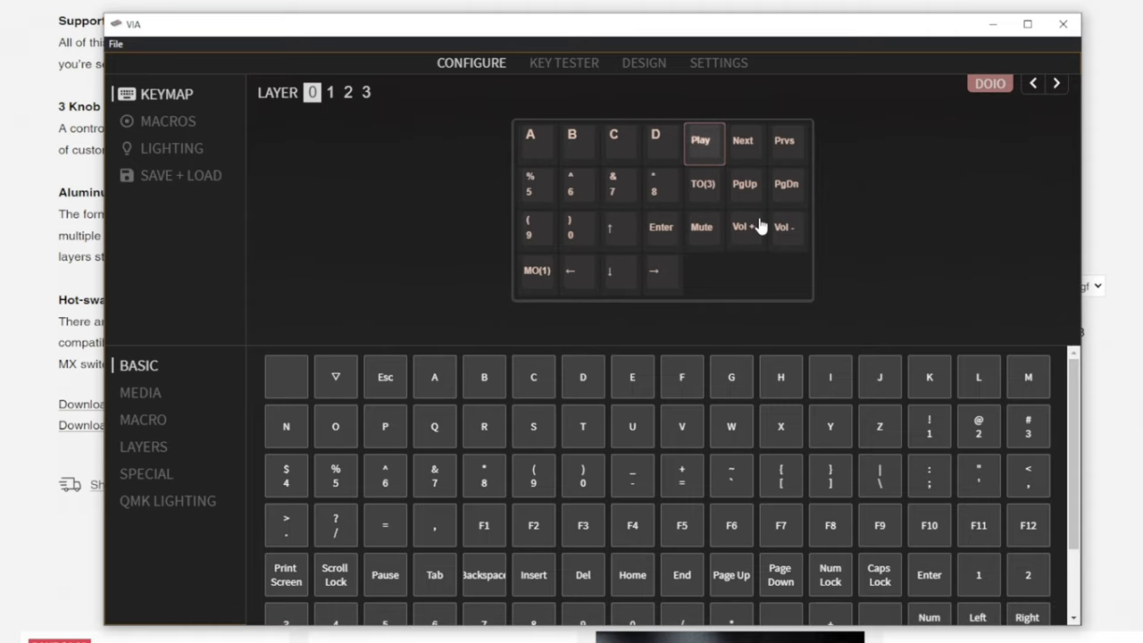
mouse_move(763, 212)
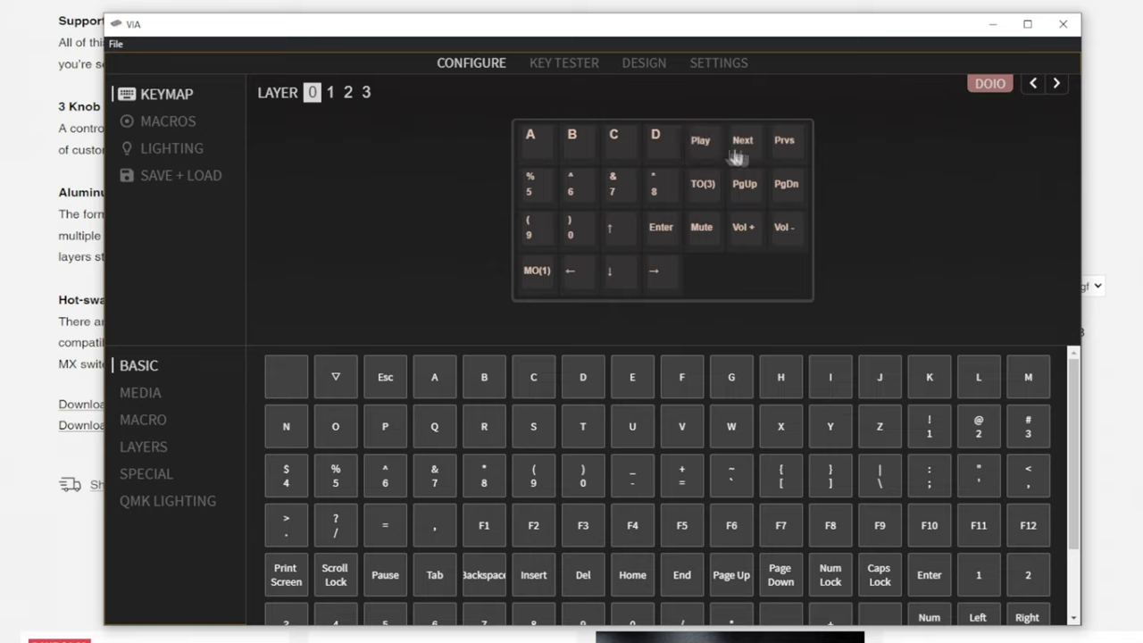
mouse_move(786, 161)
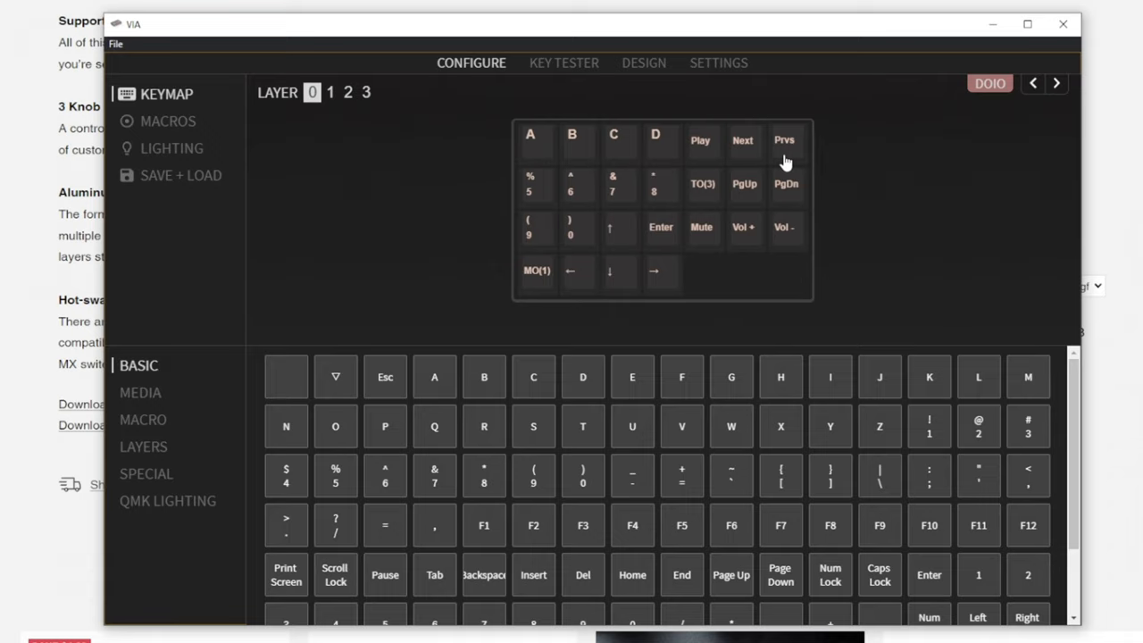
mouse_move(704, 230)
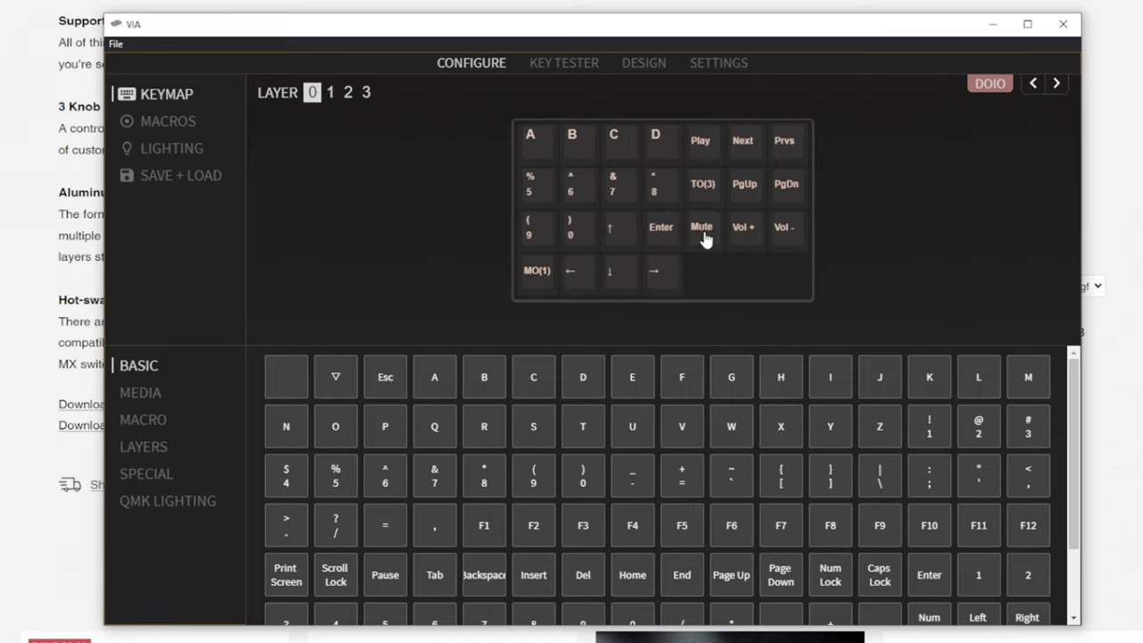
mouse_move(751, 152)
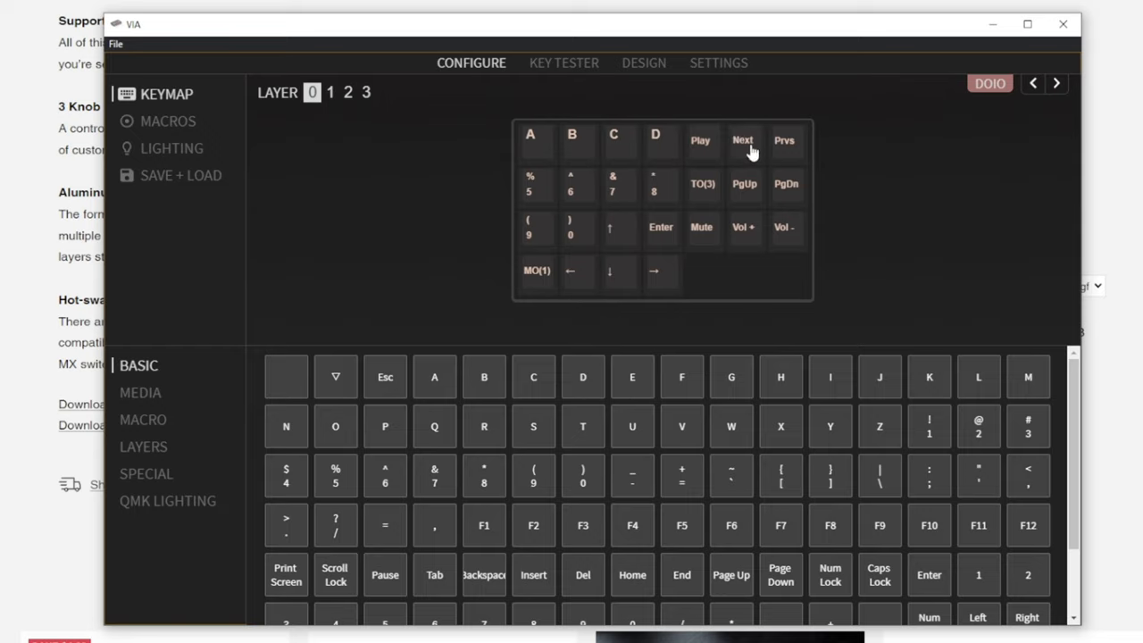
mouse_move(786, 168)
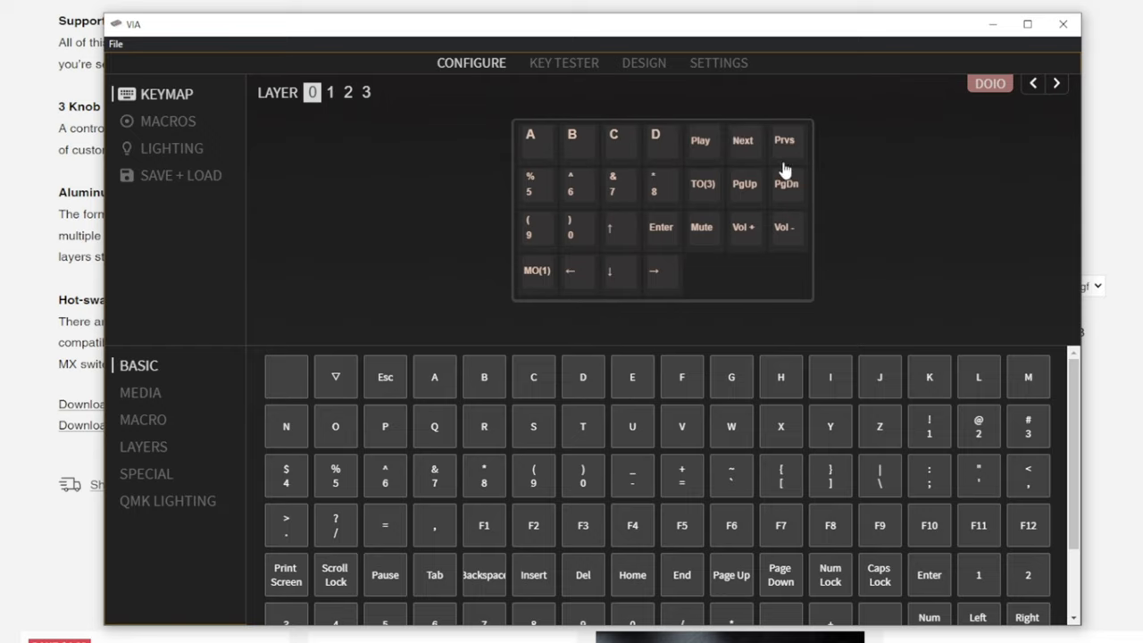
mouse_move(711, 221)
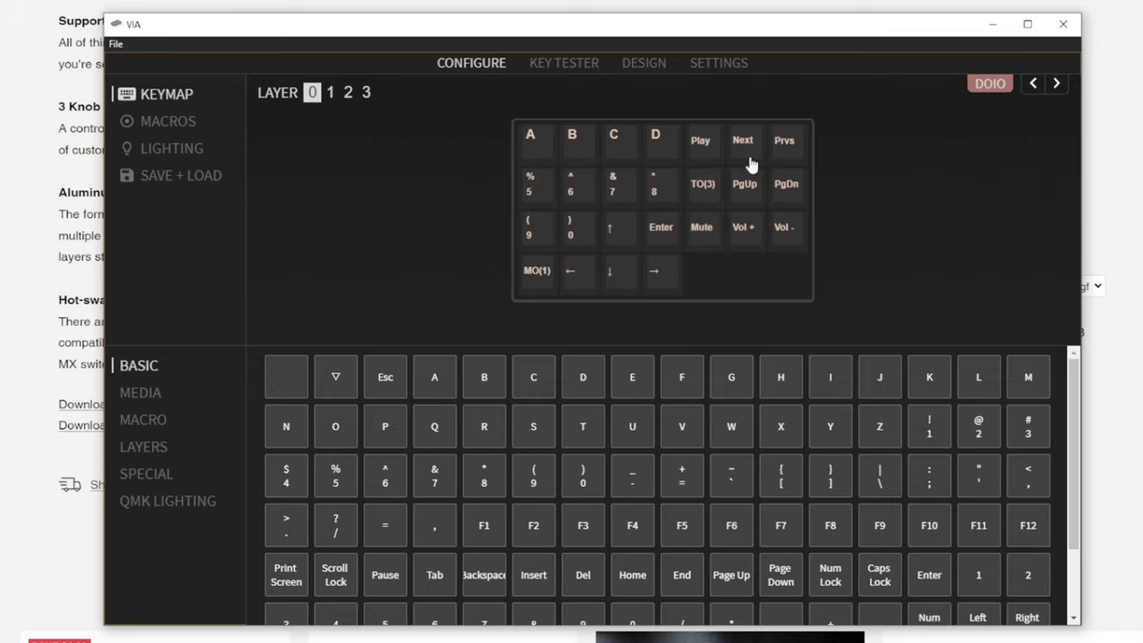
mouse_move(757, 193)
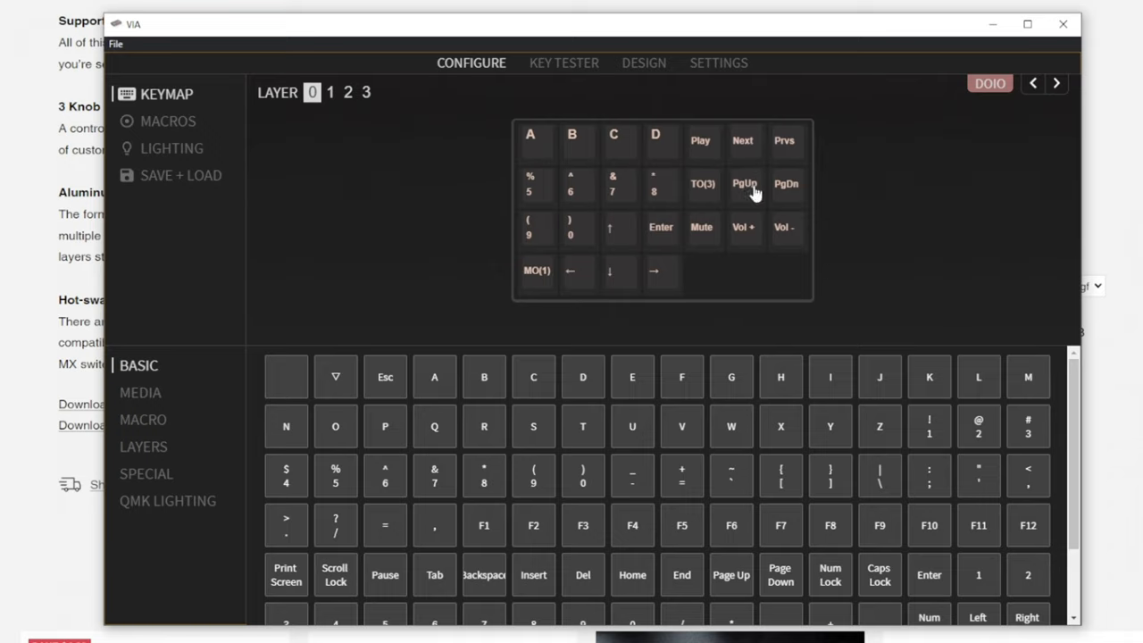
mouse_move(775, 247)
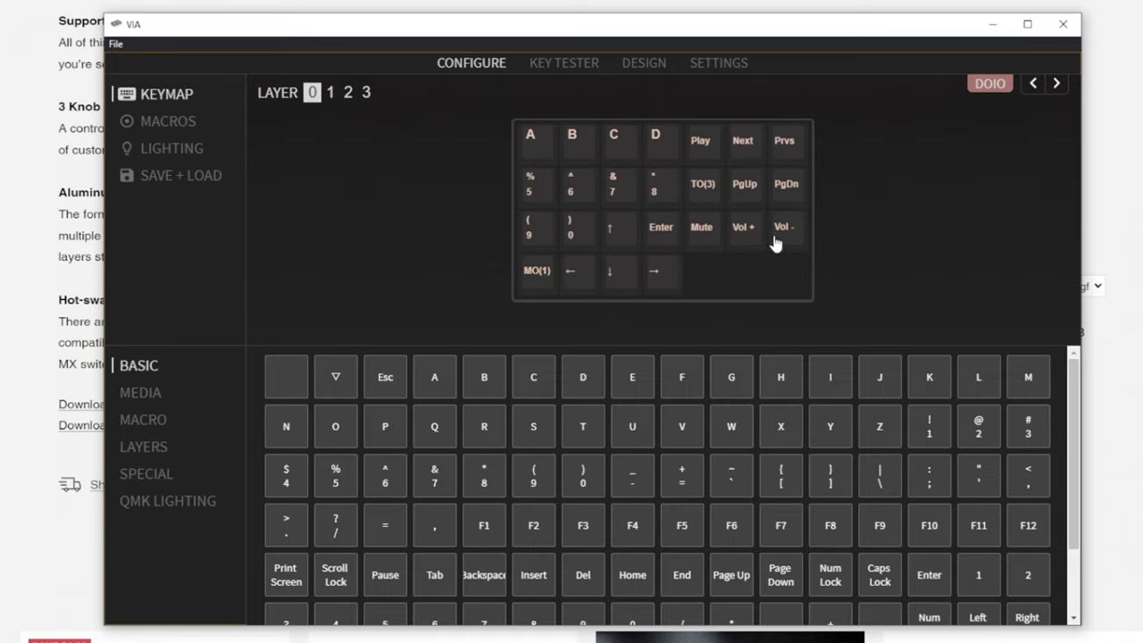
mouse_move(702, 230)
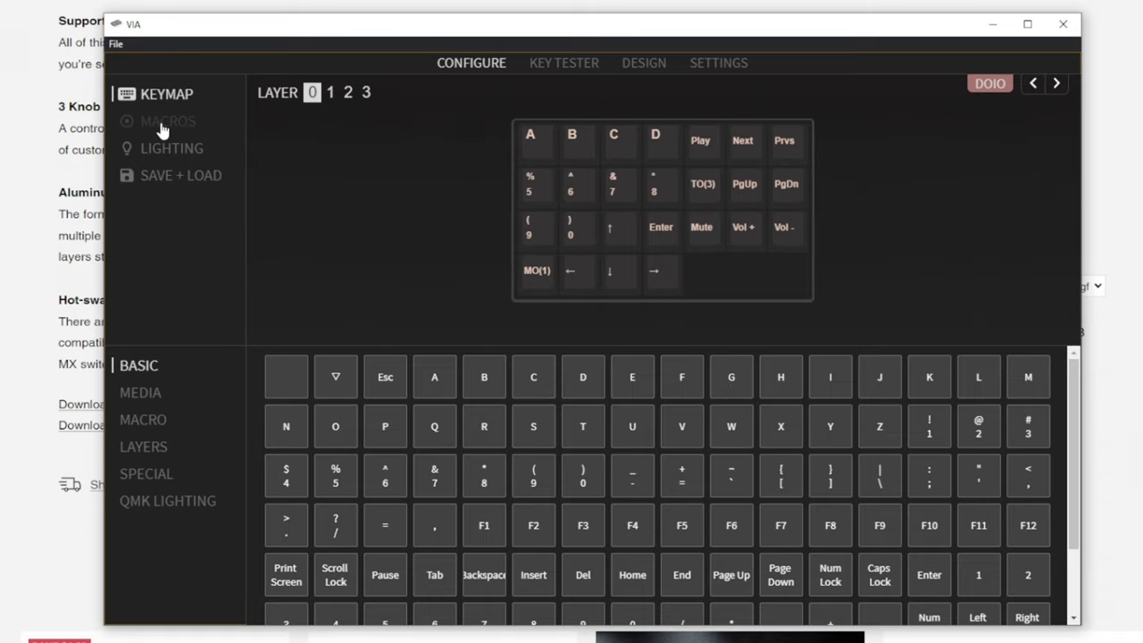
click(164, 122)
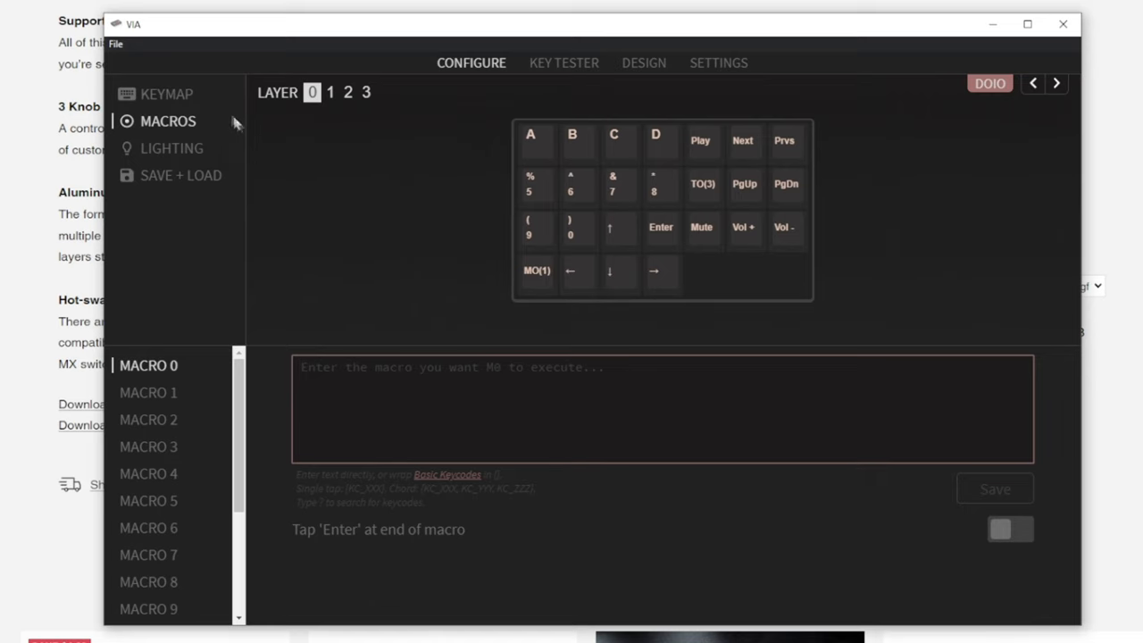
click(164, 93)
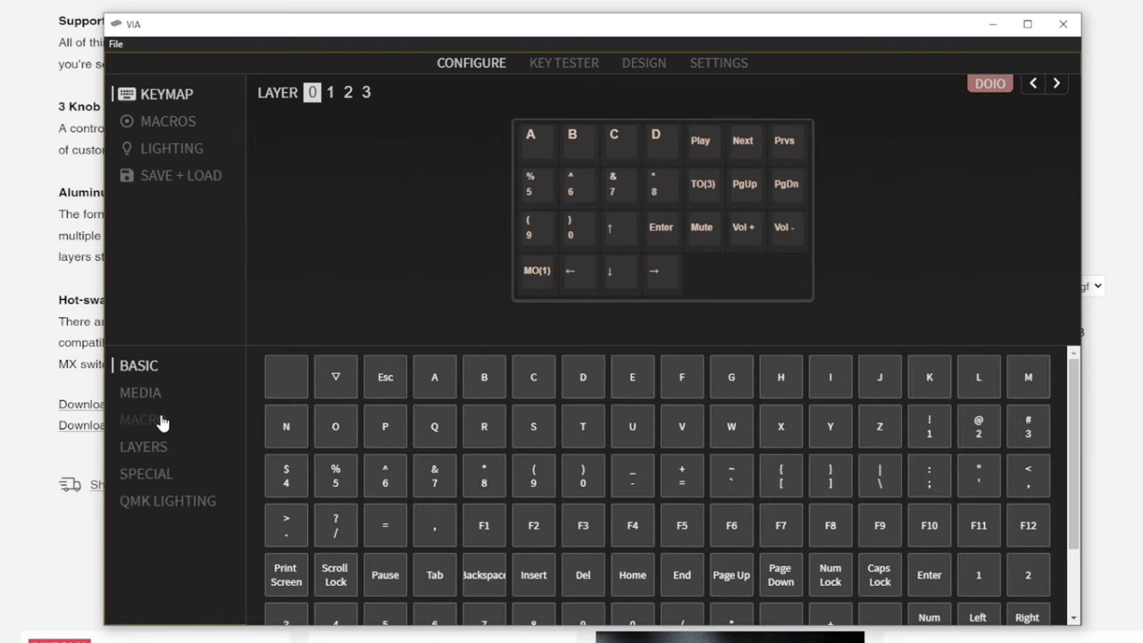
Assign macro M0 to layer 0's top-left key, then review layers 1 and 3 before returning to 0.
click(143, 419)
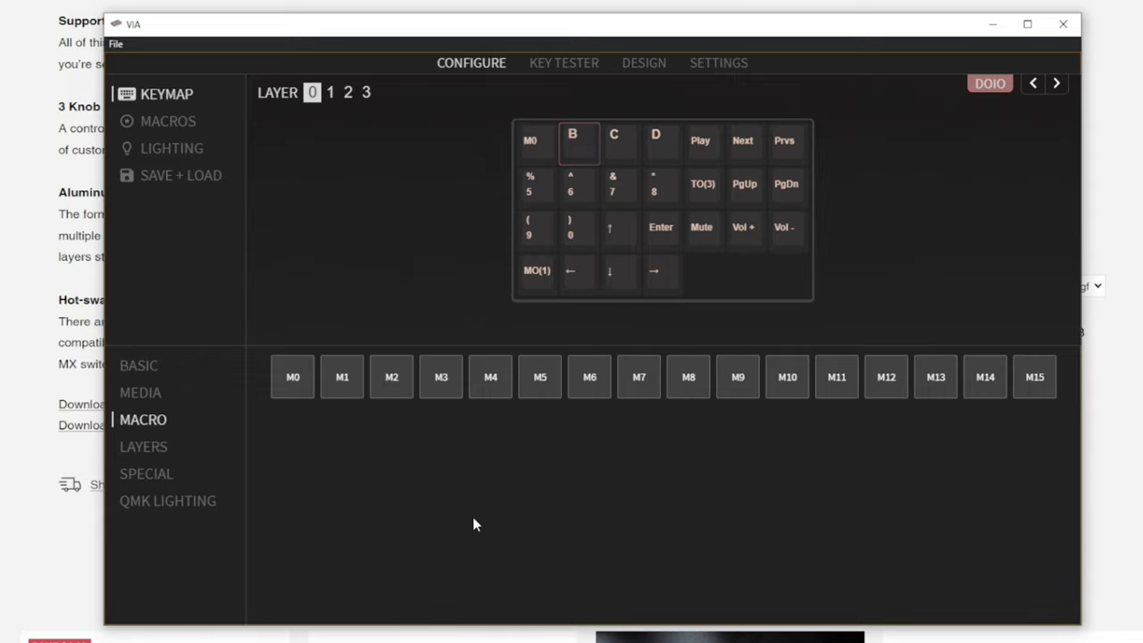
mouse_move(652, 508)
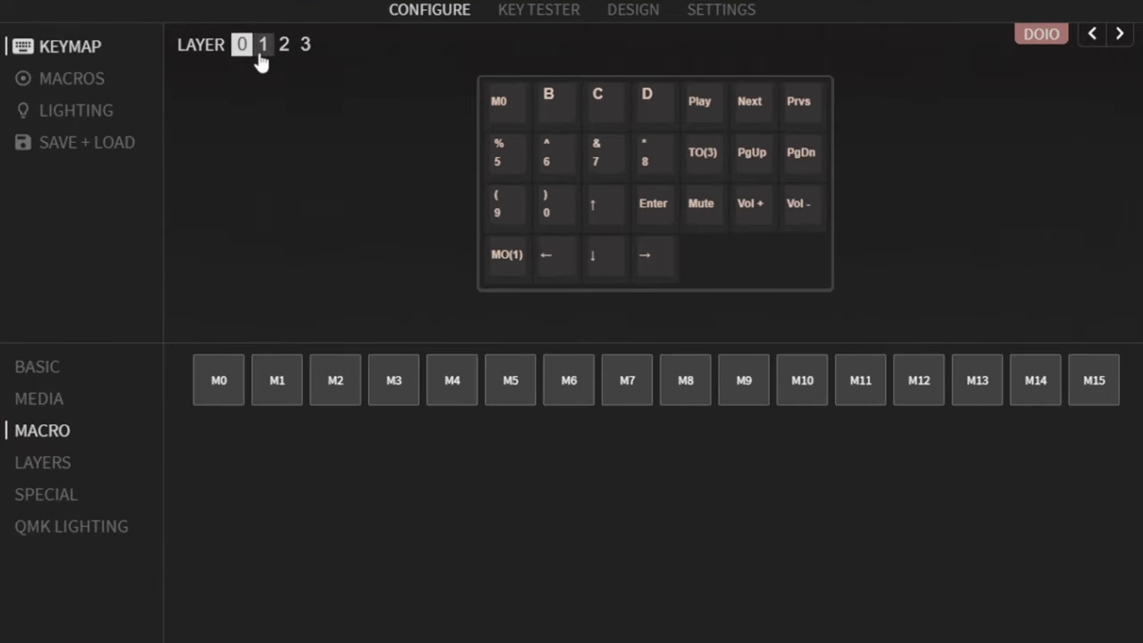
click(284, 44)
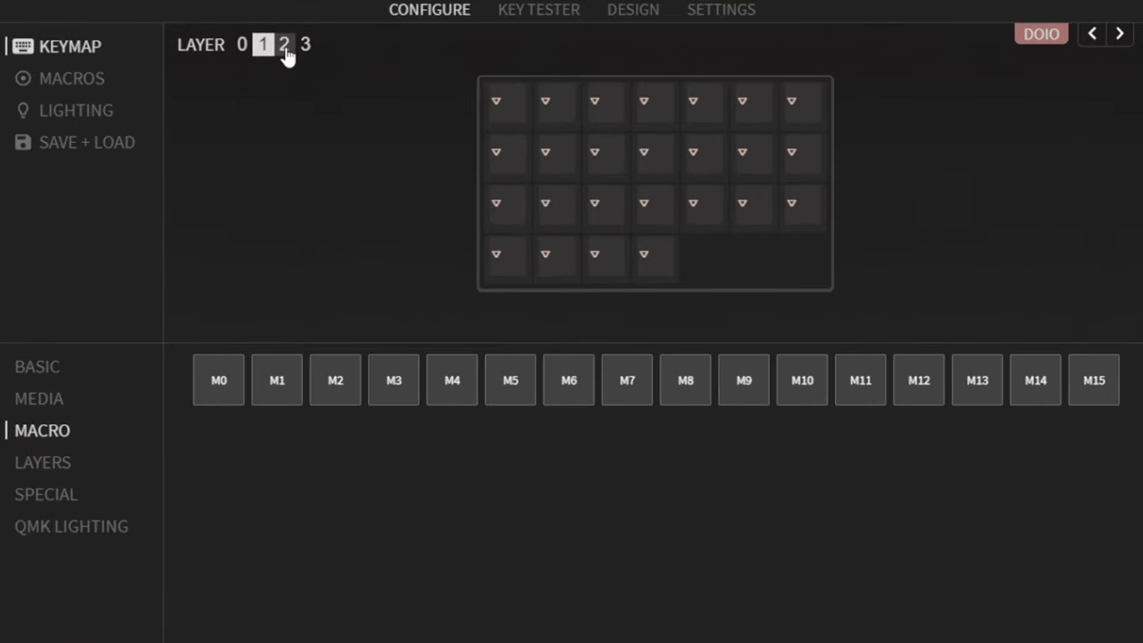
click(307, 43)
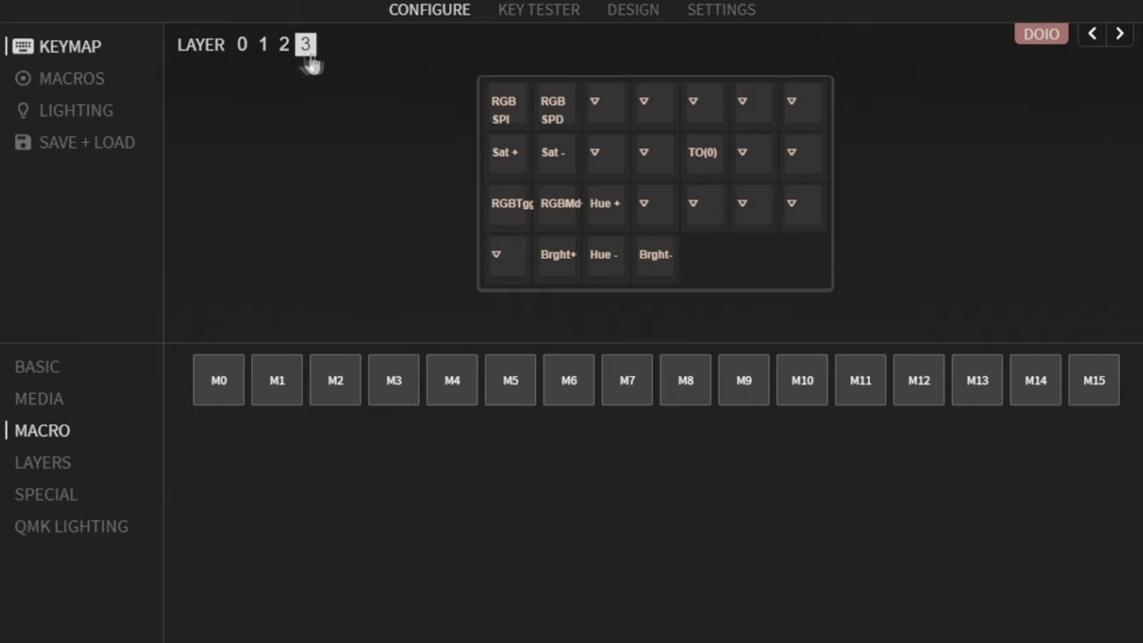
click(239, 43)
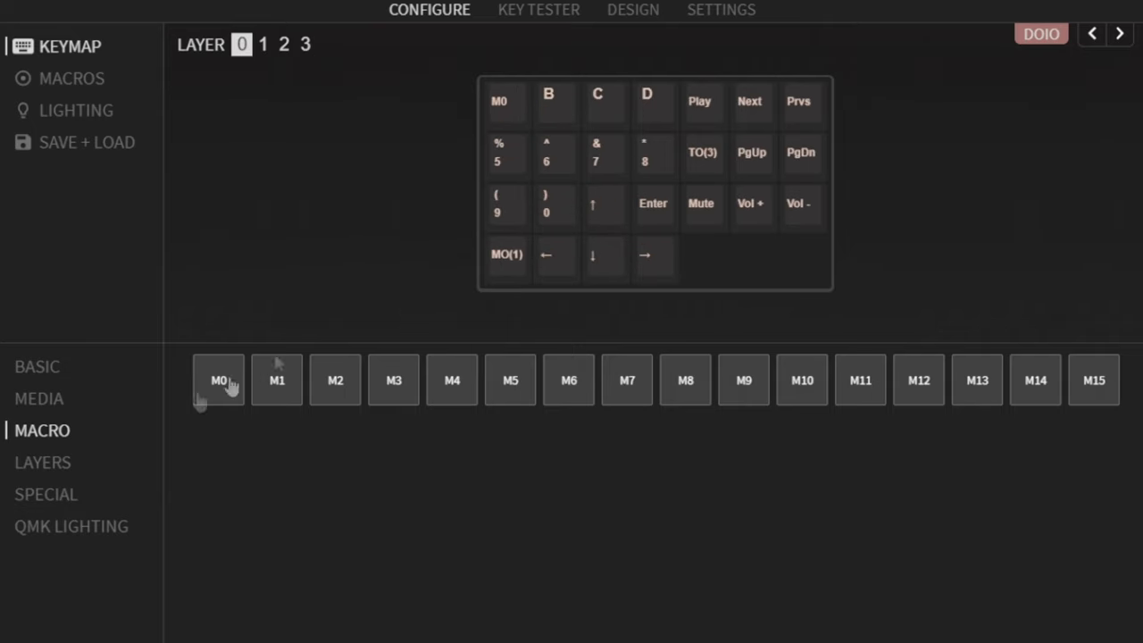
Show the LAYERS keycode category with MO, TG, TT, OSL and TO keys.
click(43, 463)
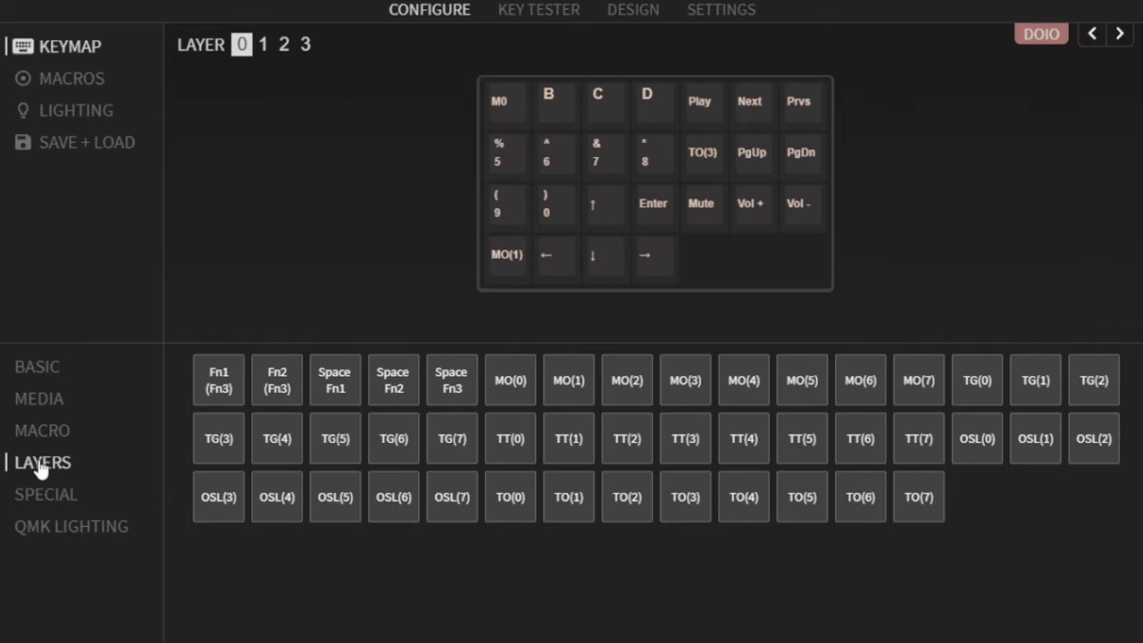
mouse_move(85, 454)
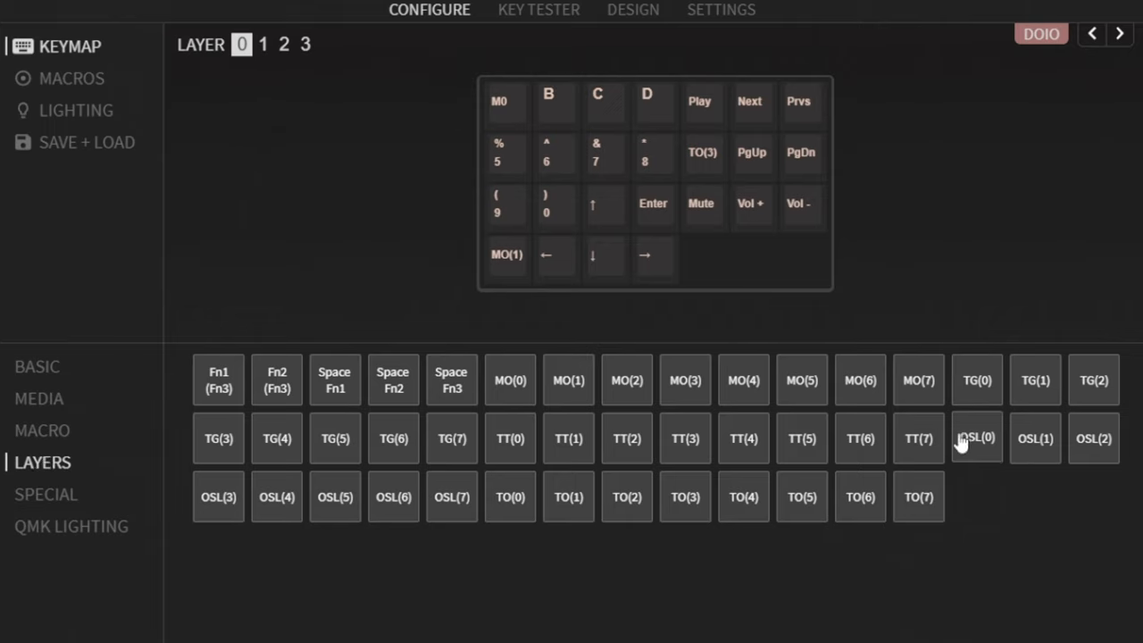
mouse_move(947, 443)
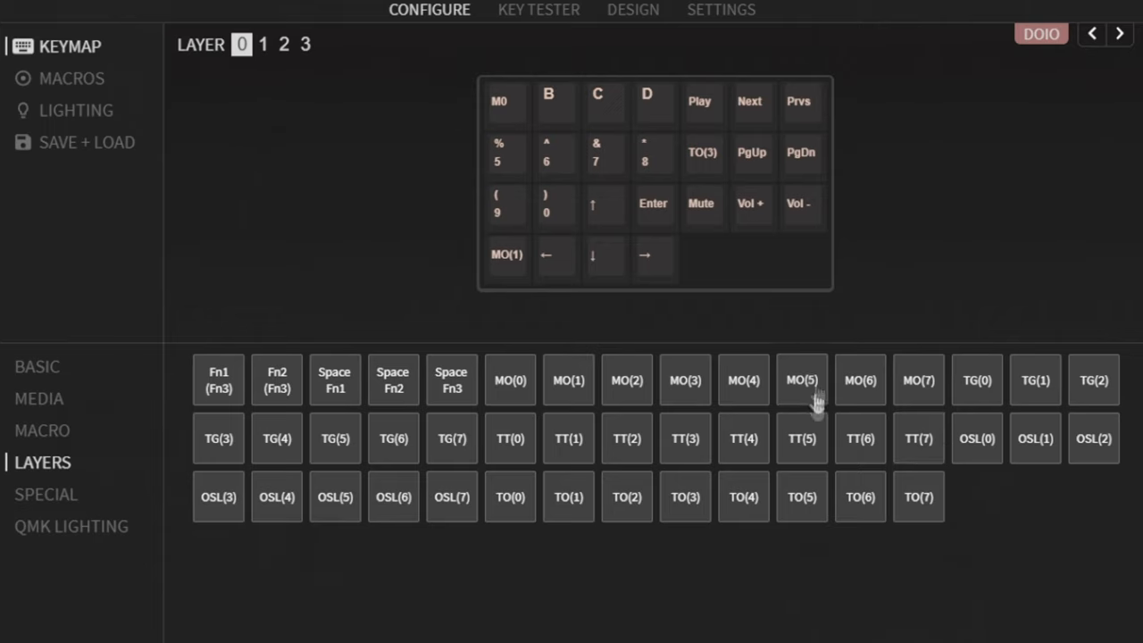
mouse_move(776, 487)
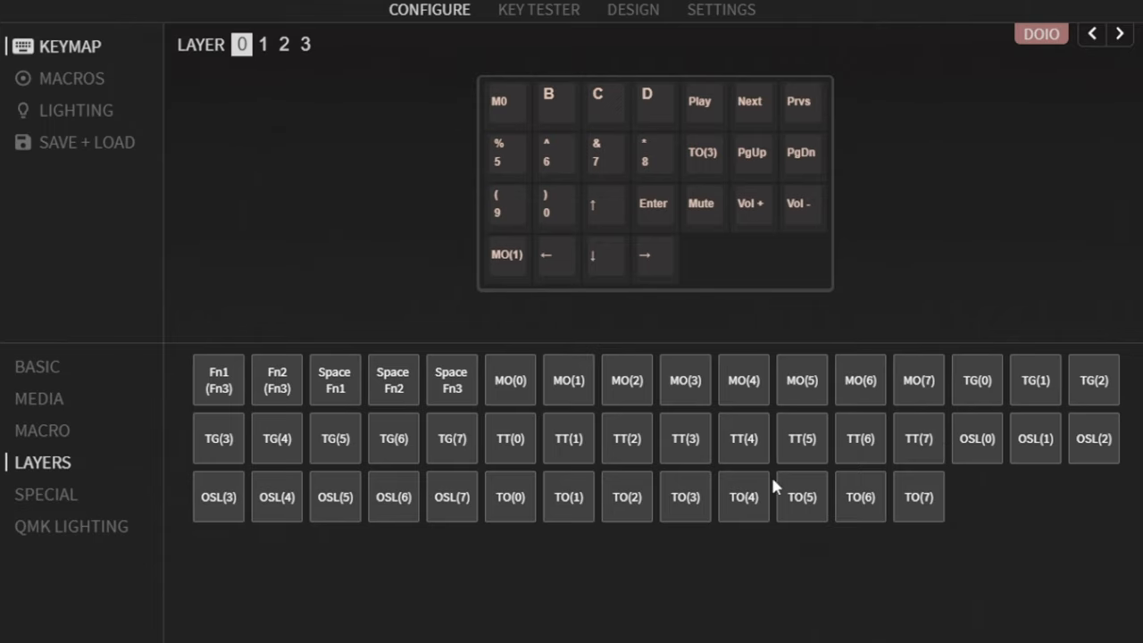
mouse_move(922, 249)
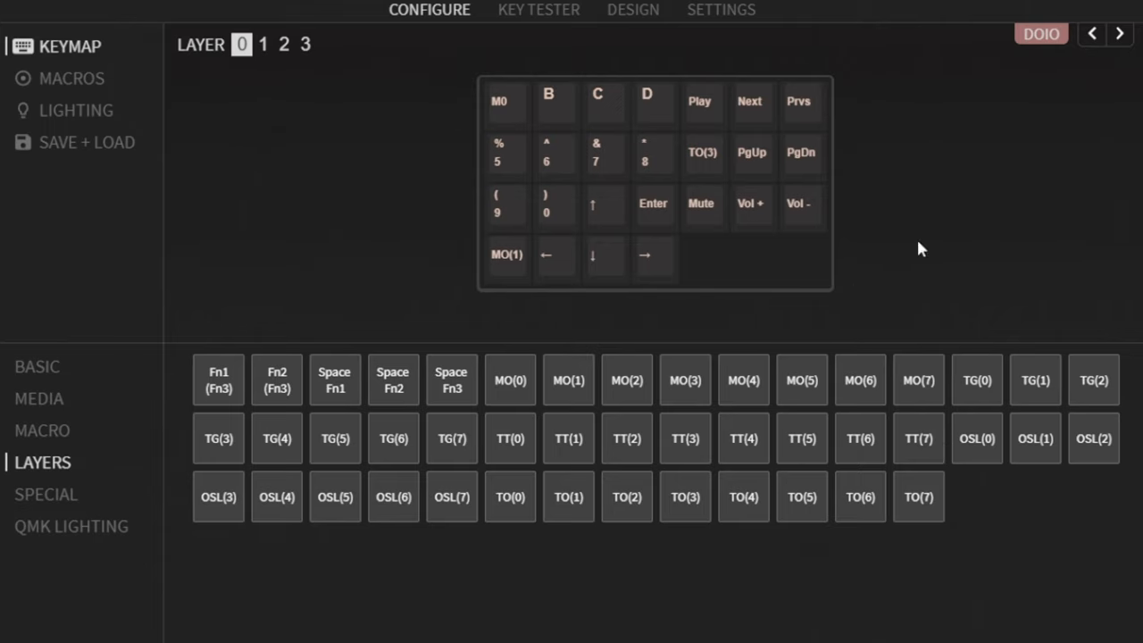